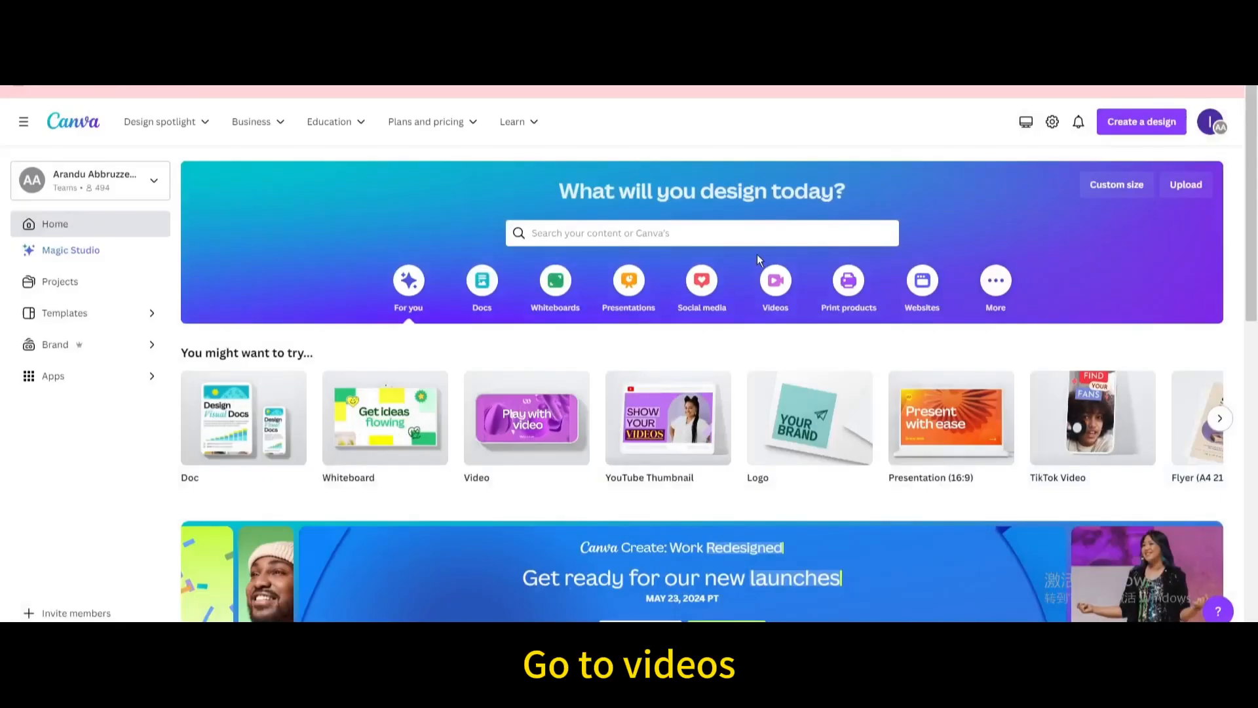
# Step: Start a new blank video design from the Canva home page
pyautogui.click(775, 287)
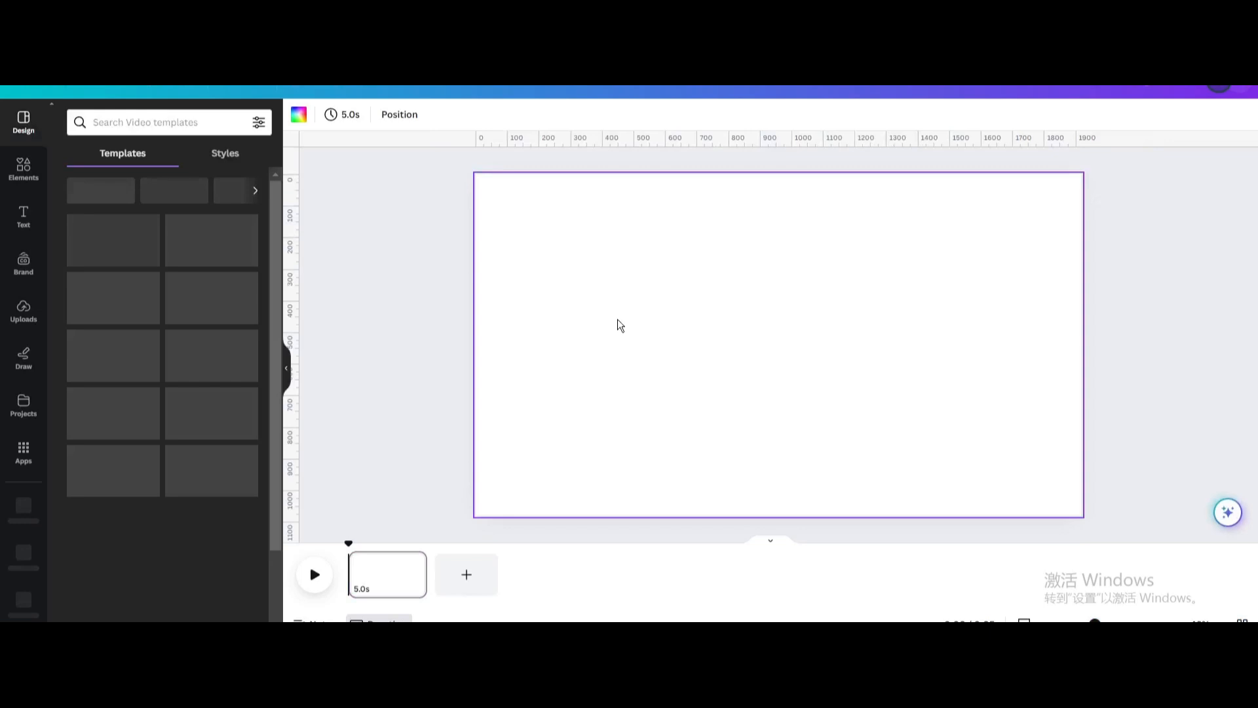
# Step: Add a square shape from Elements onto the video canvas
pyautogui.click(24, 170)
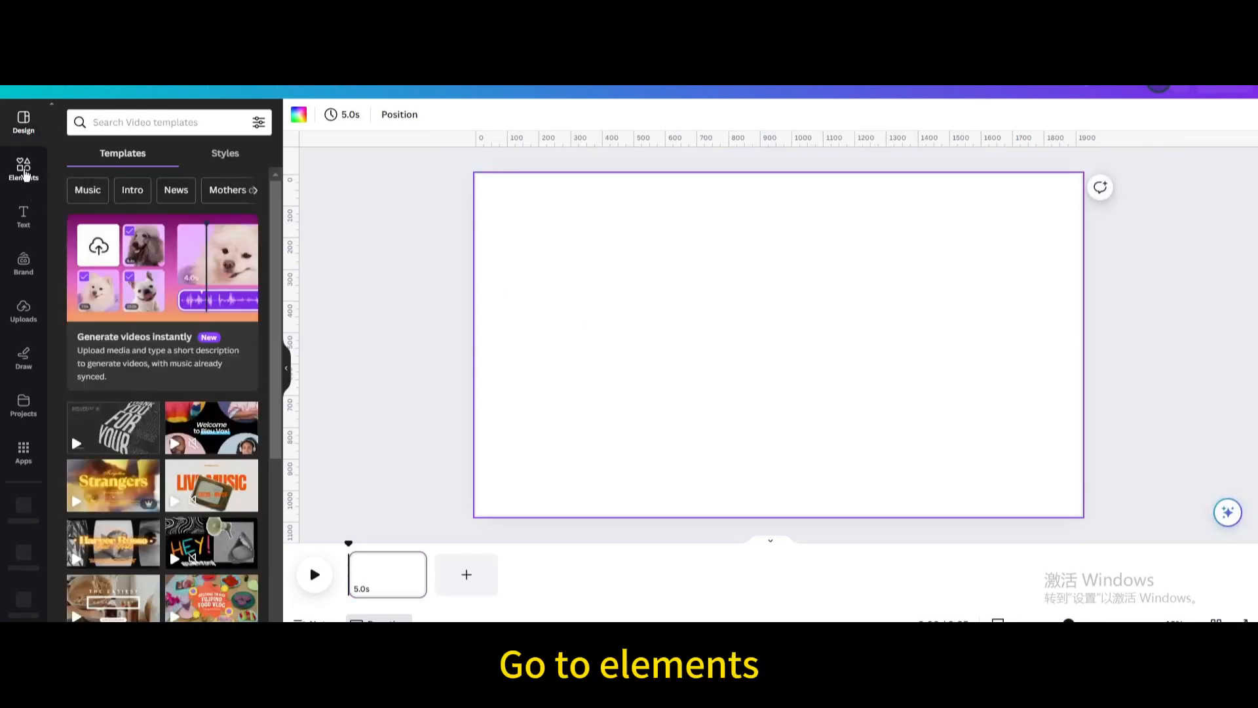
pyautogui.click(23, 171)
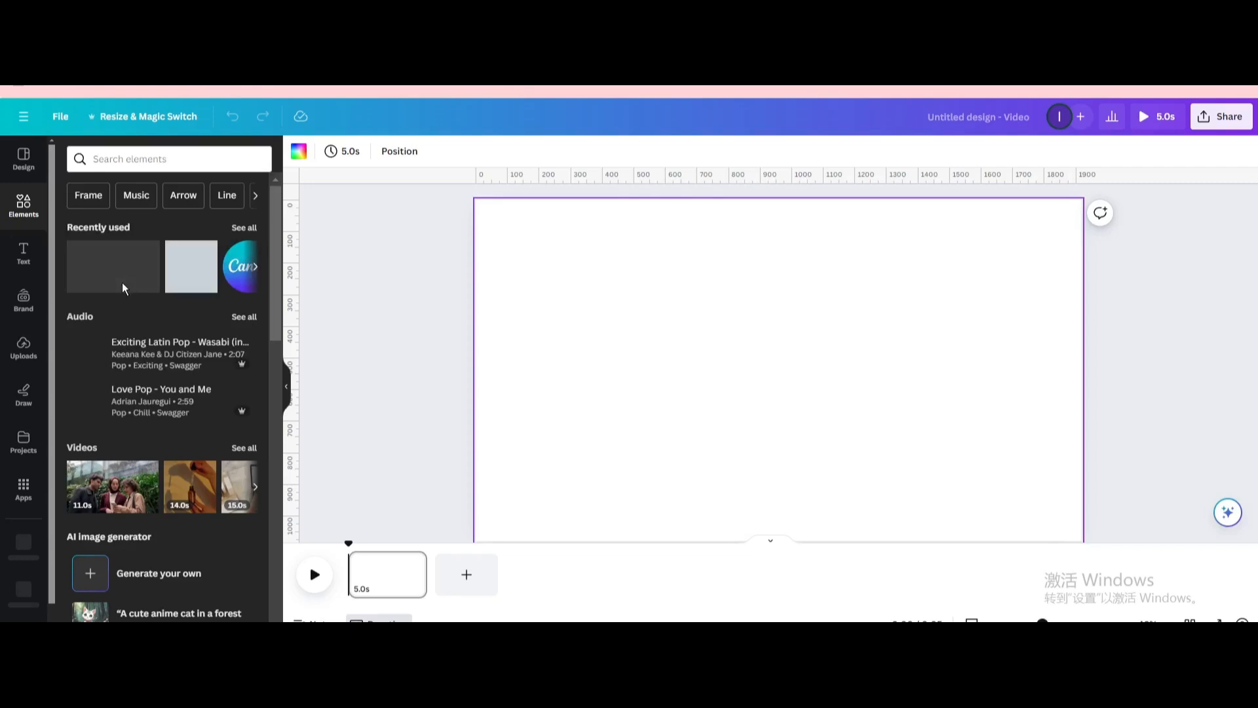
pyautogui.scroll(-3)
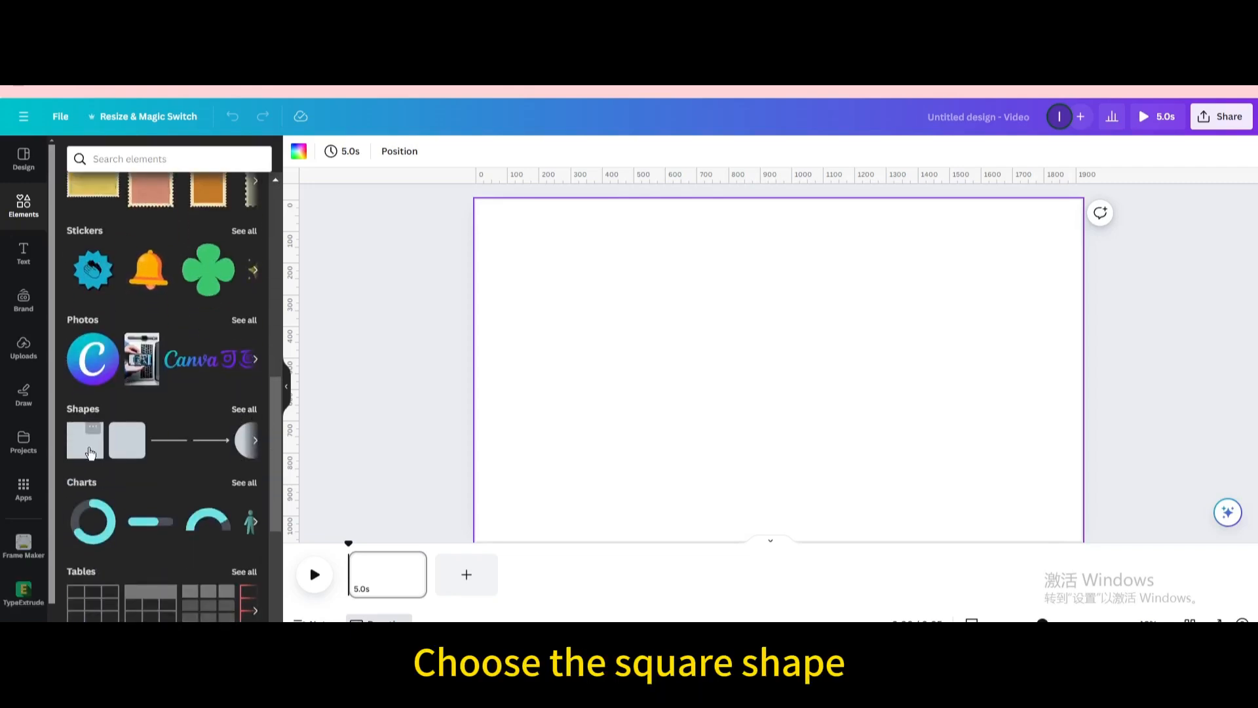
pyautogui.click(84, 441)
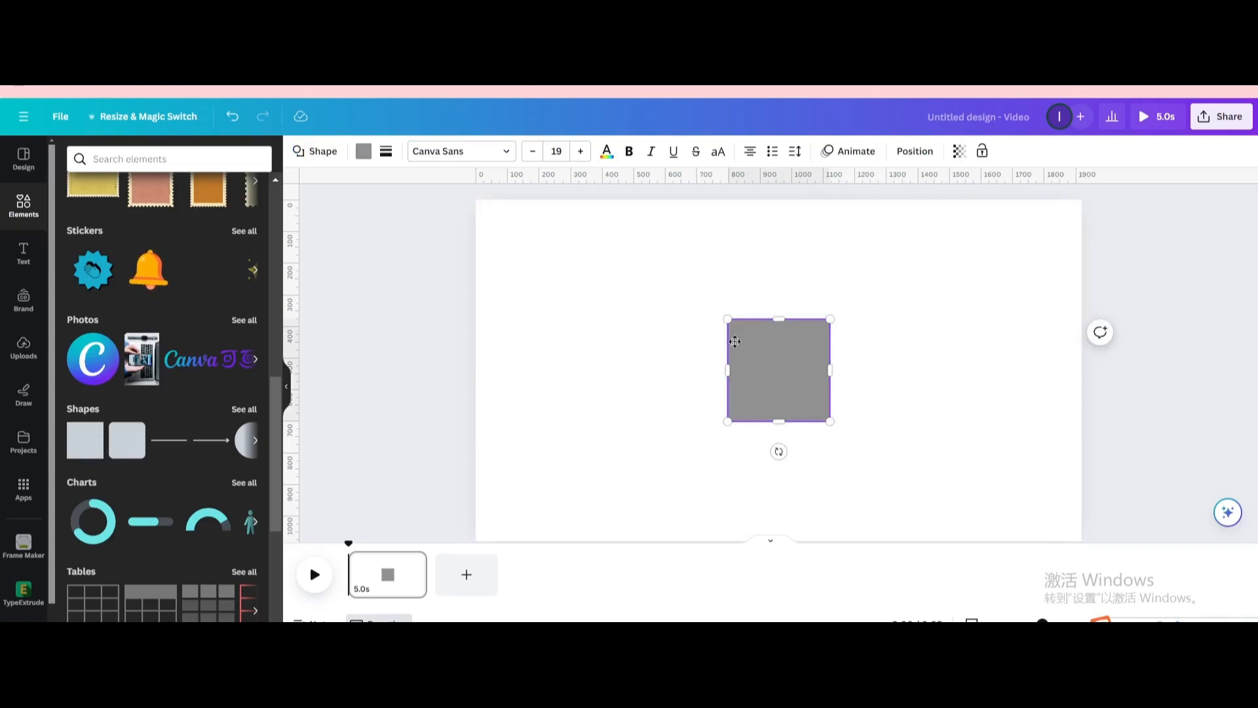
# Step: Stretch the square into a wide rectangle covering most of the canvas
pyautogui.moveTo(779, 370); pyautogui.dragTo(562, 284)
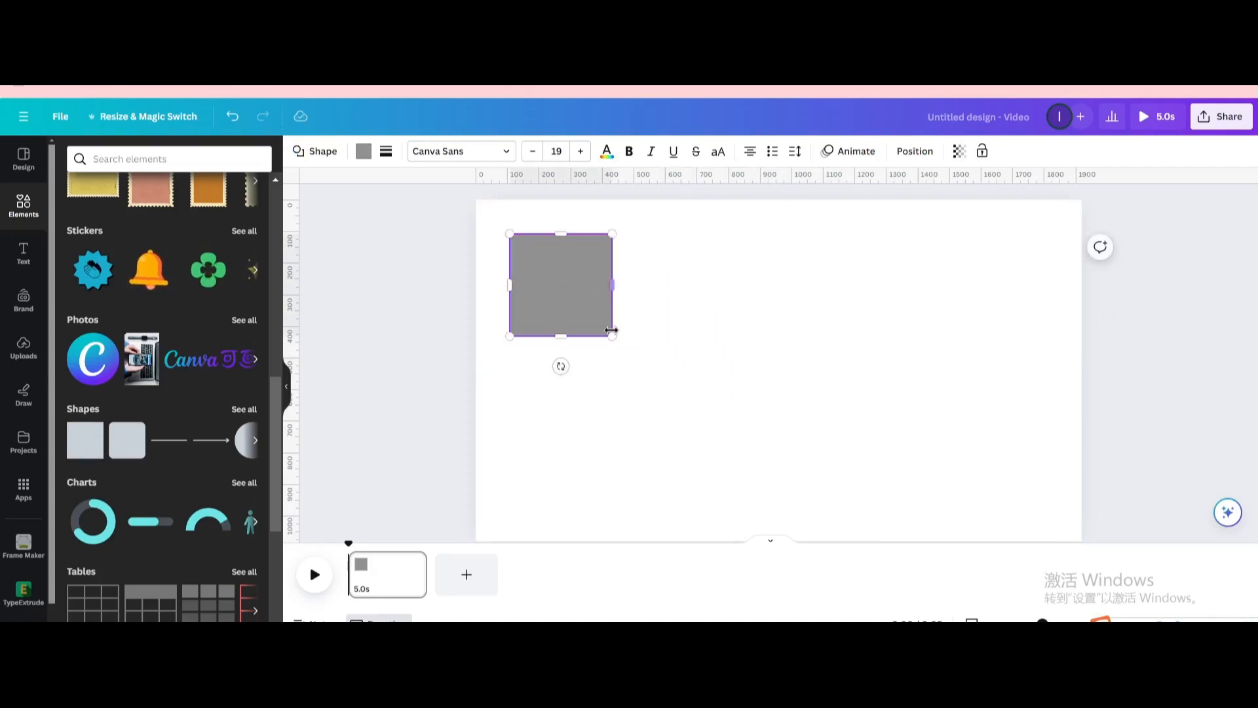
pyautogui.moveTo(614, 334); pyautogui.dragTo(1038, 522)
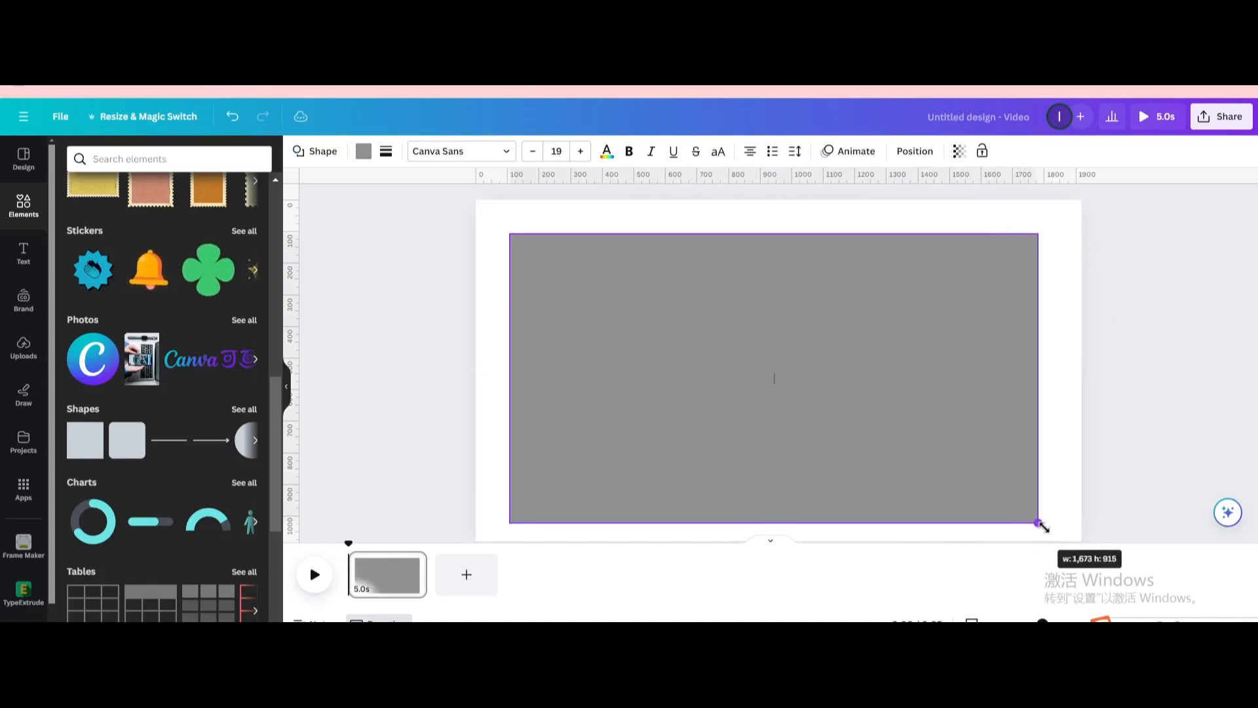
pyautogui.moveTo(1041, 523); pyautogui.dragTo(1046, 506)
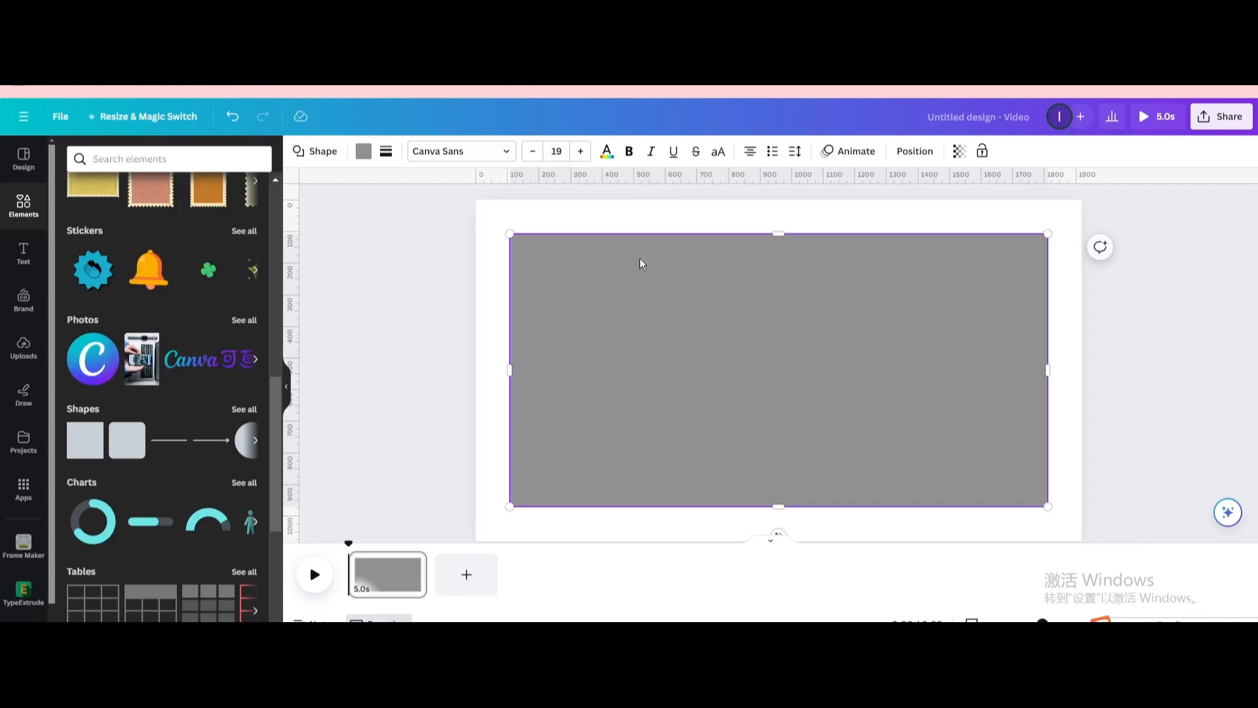
pyautogui.click(363, 151)
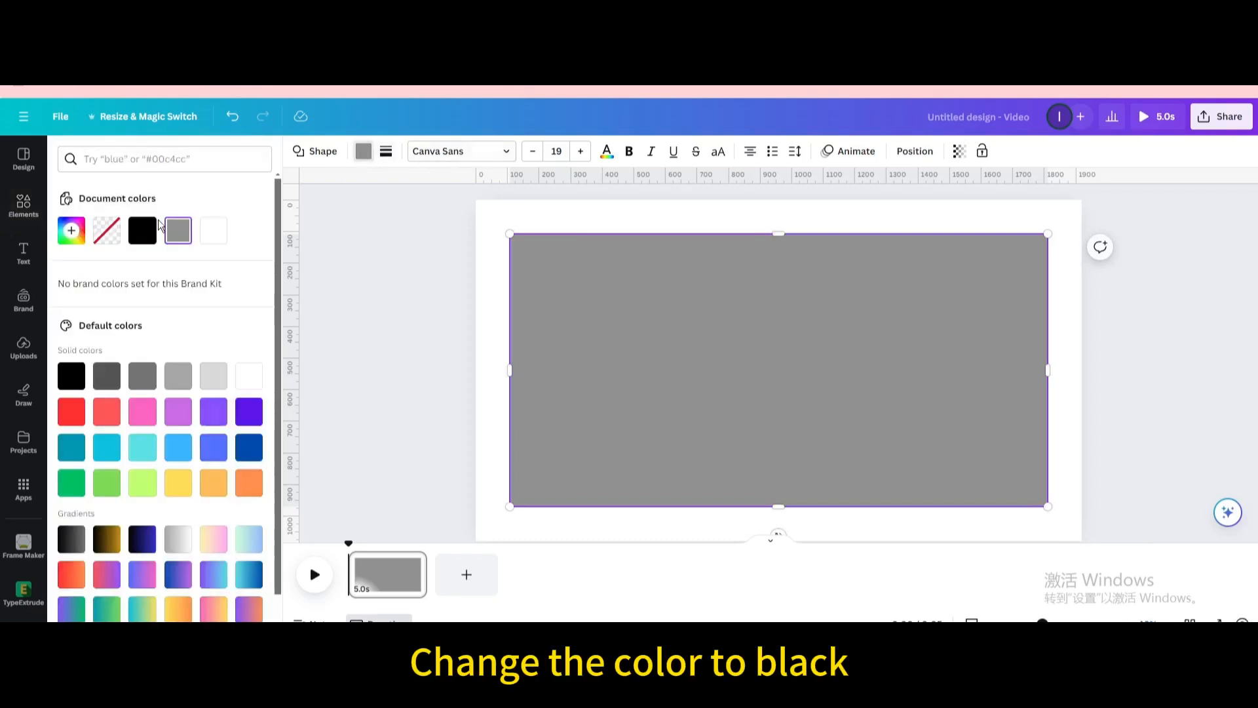
# Step: Colour the rectangle black and add a heading reading 'welcome to london'
pyautogui.click(141, 230)
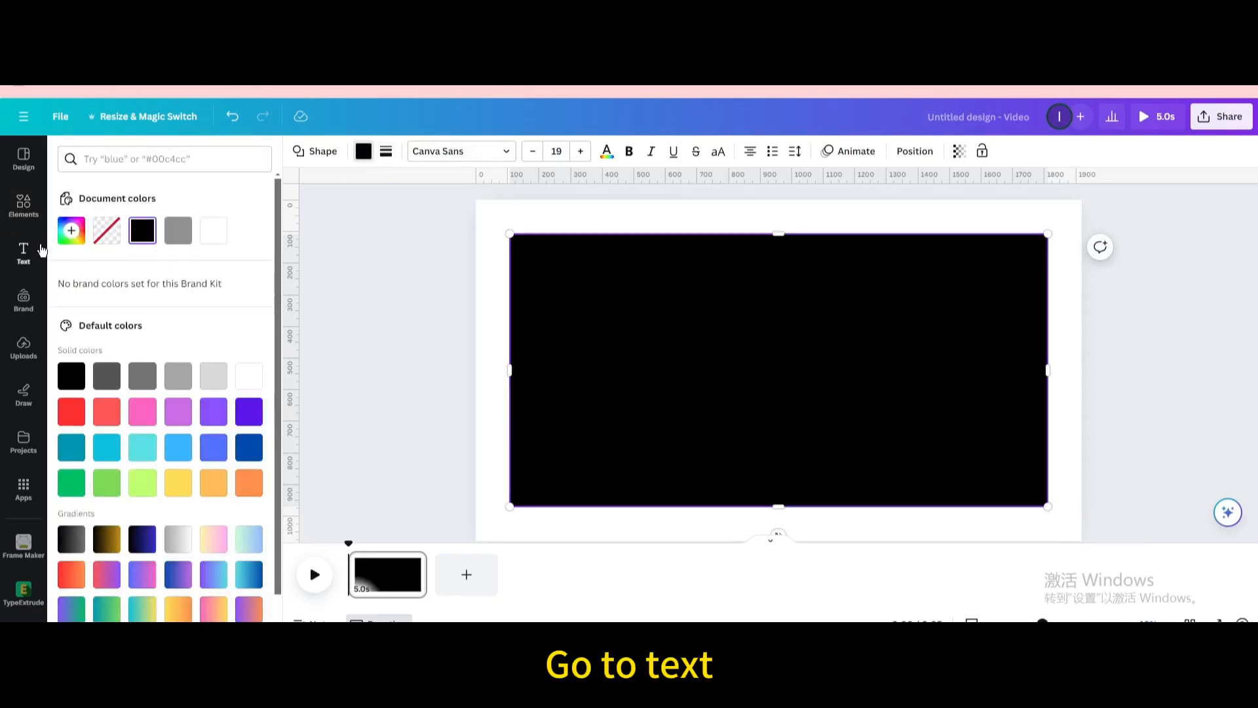
pyautogui.click(24, 253)
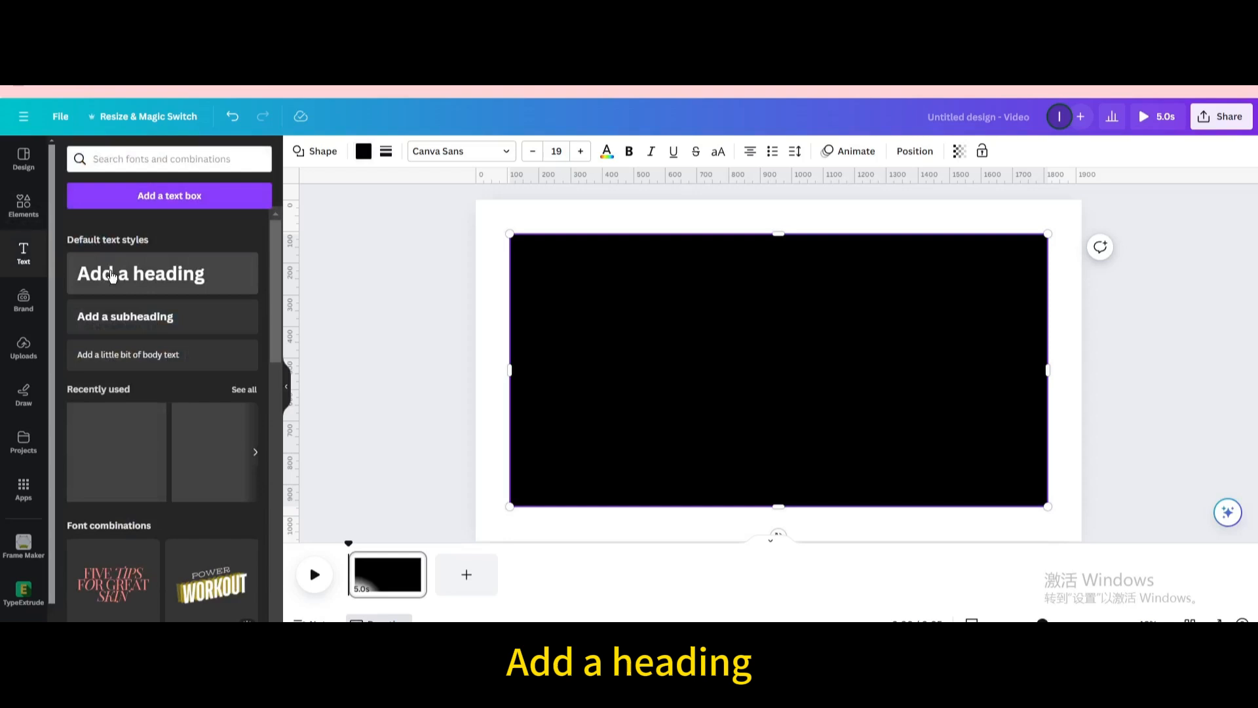
pyautogui.click(140, 273)
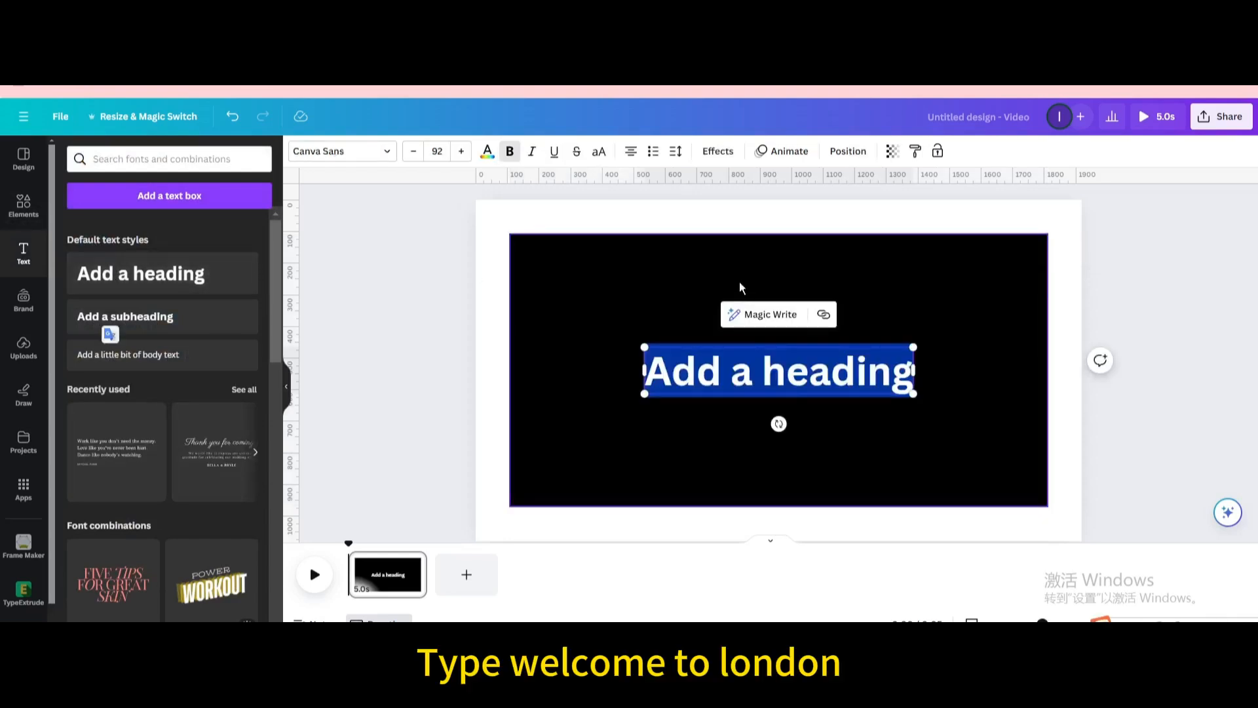
pyautogui.write('welcome')
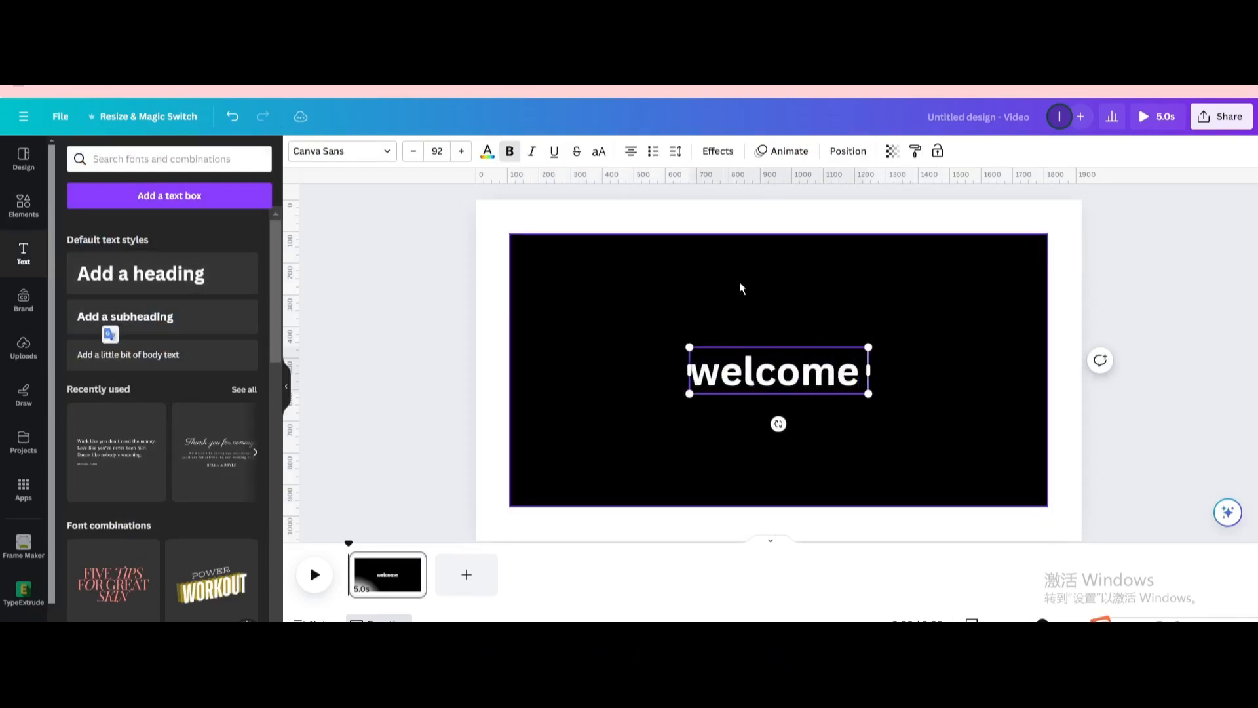
pyautogui.write('to london')
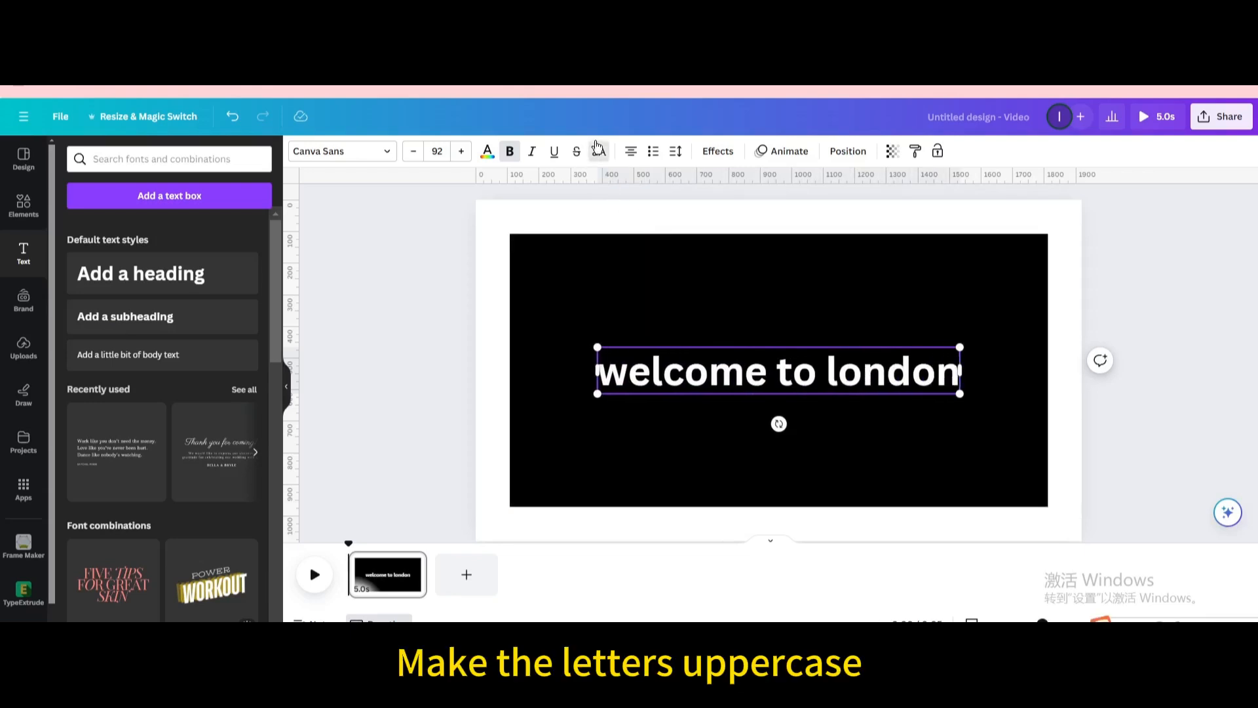
# Step: Make the heading uppercase in Anton, enlarged and centred on the rectangle
pyautogui.click(599, 151)
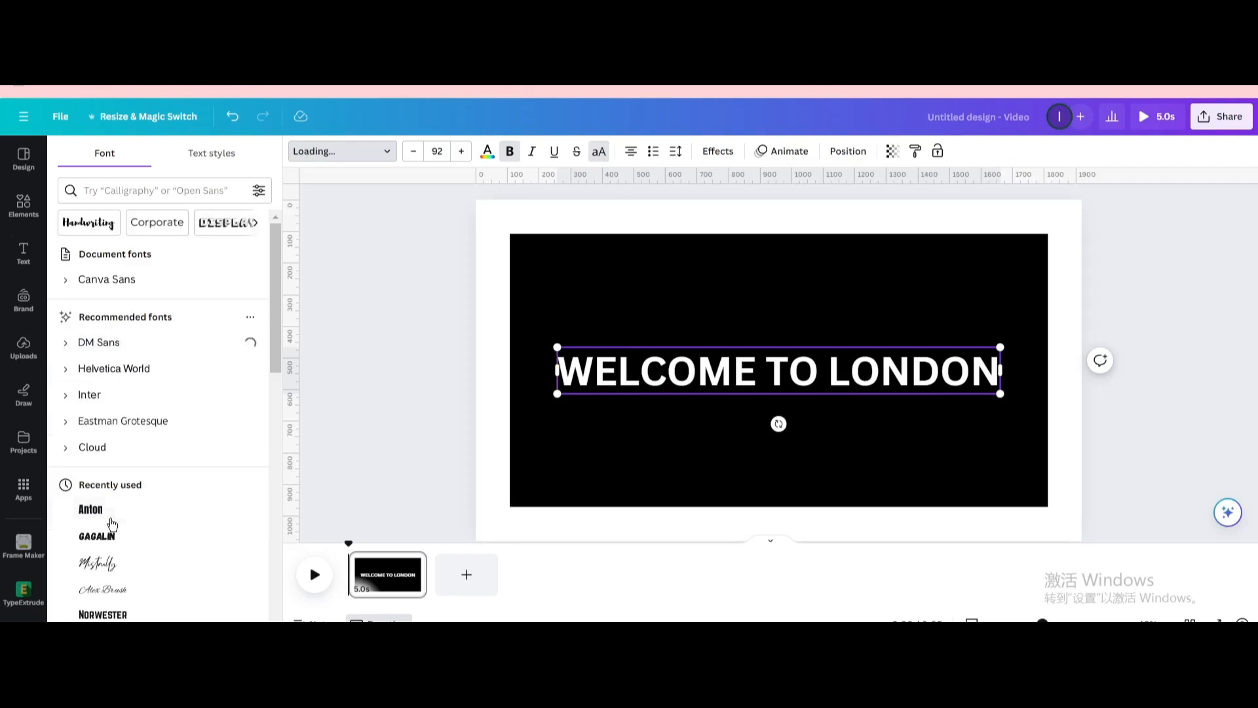
pyautogui.click(90, 509)
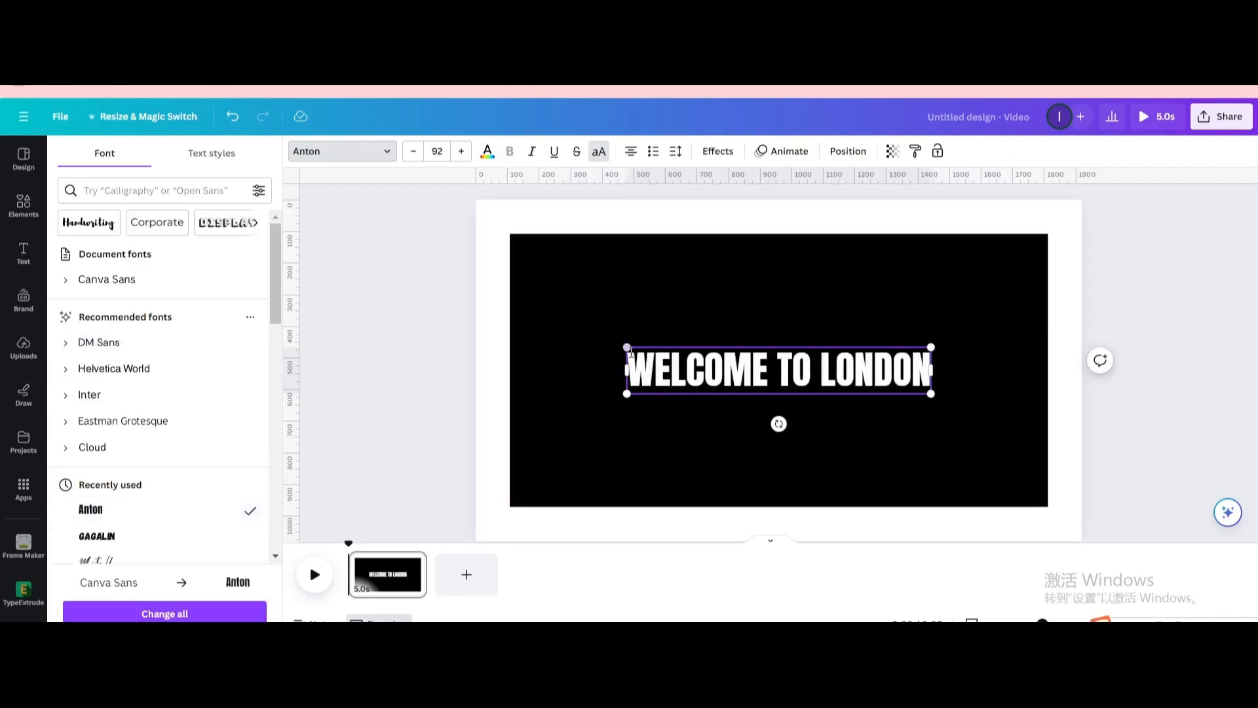
pyautogui.moveTo(627, 348); pyautogui.dragTo(539, 331)
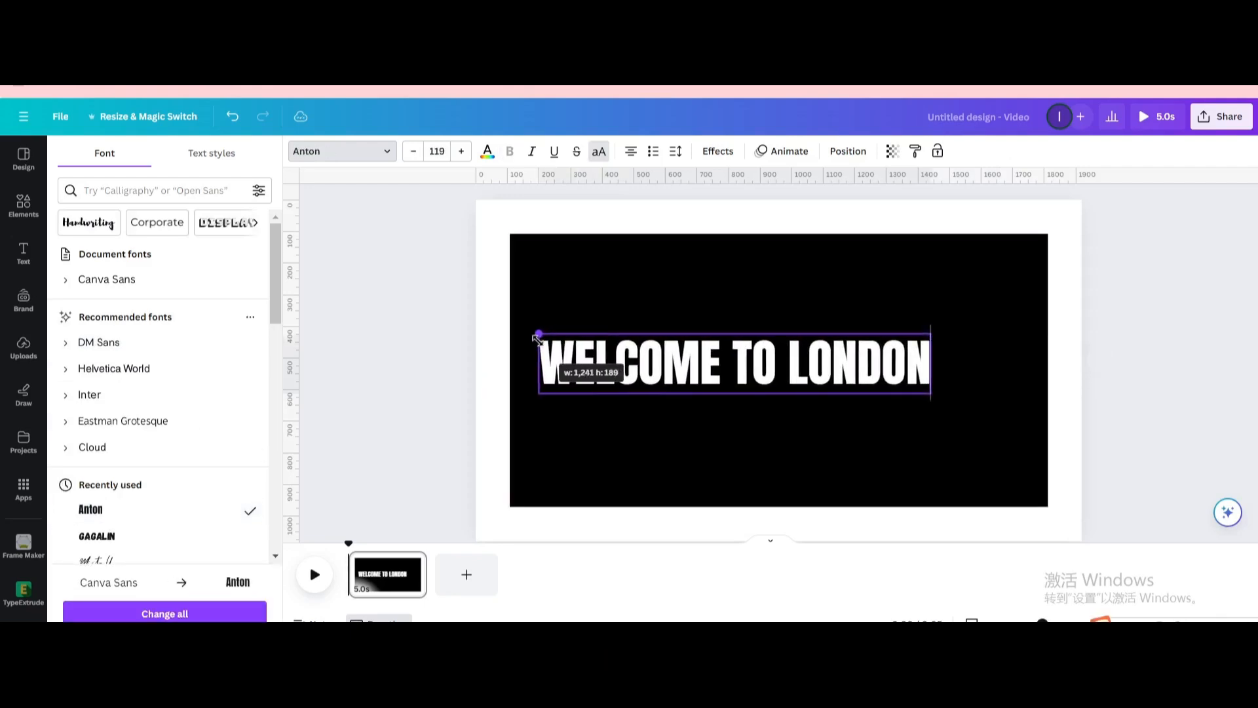
pyautogui.moveTo(929, 395); pyautogui.dragTo(1015, 427)
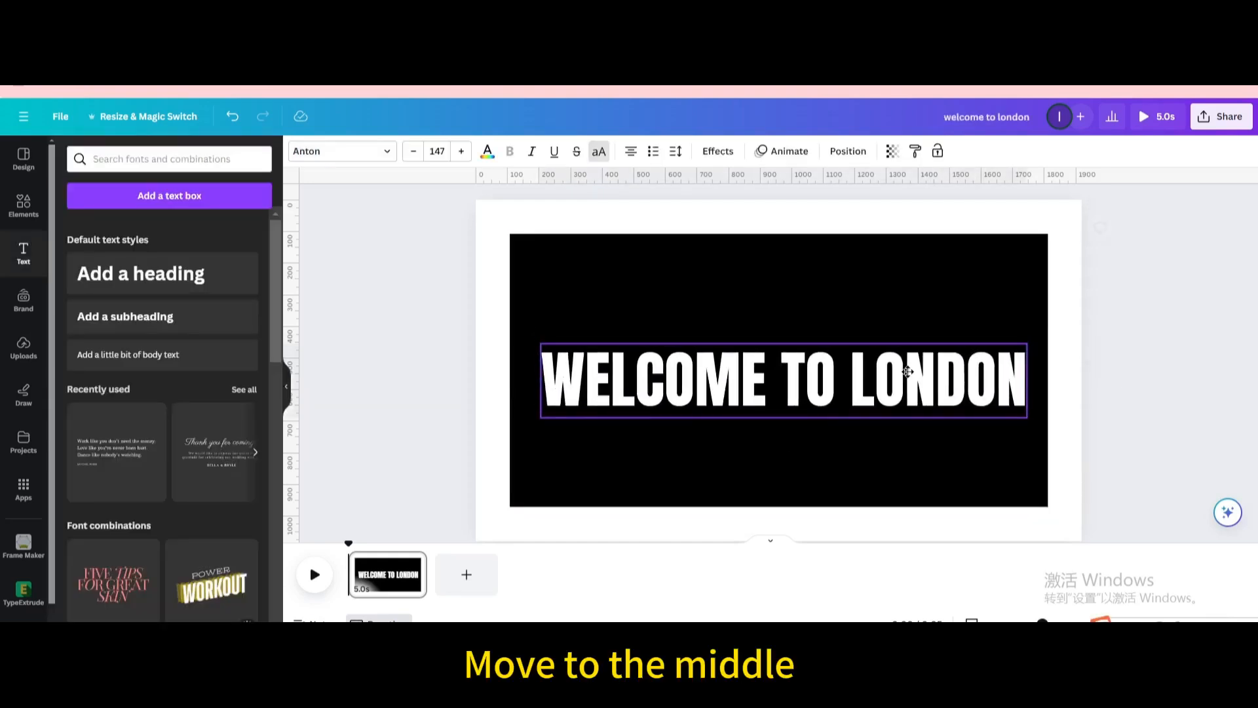
# Step: Download the title design as a PNG and add it to Uploads
pyautogui.click(1222, 116)
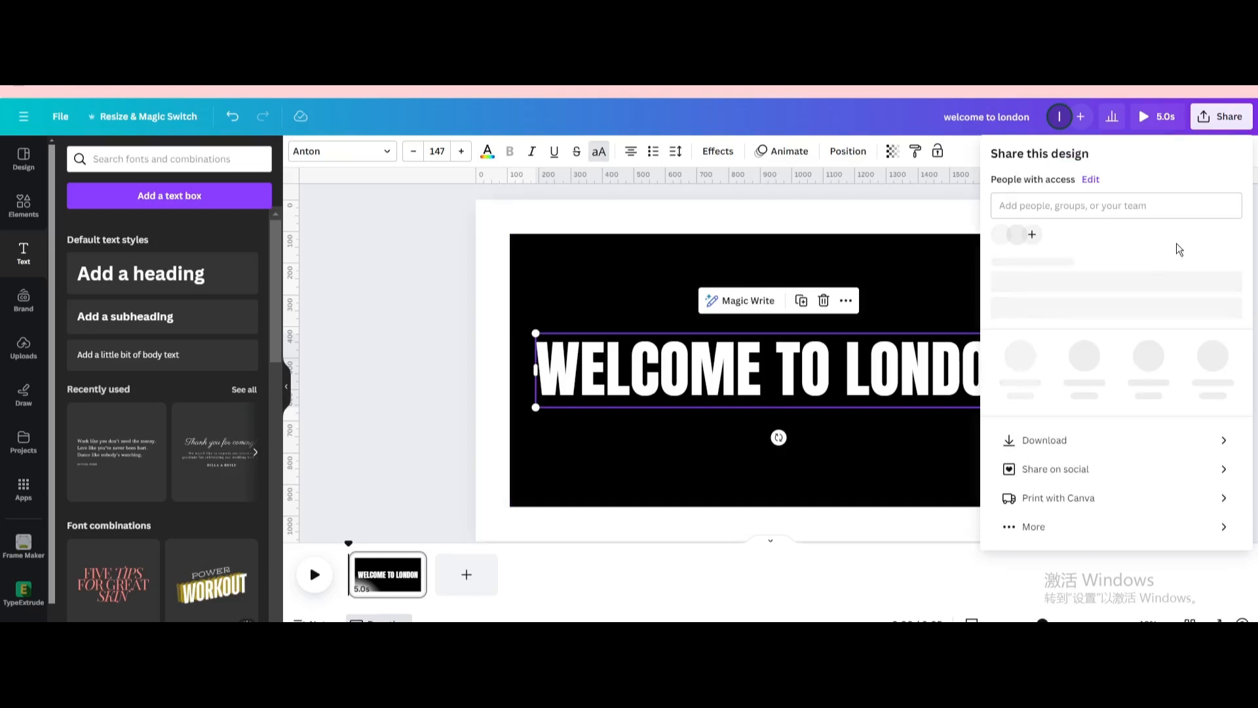
pyautogui.click(1044, 440)
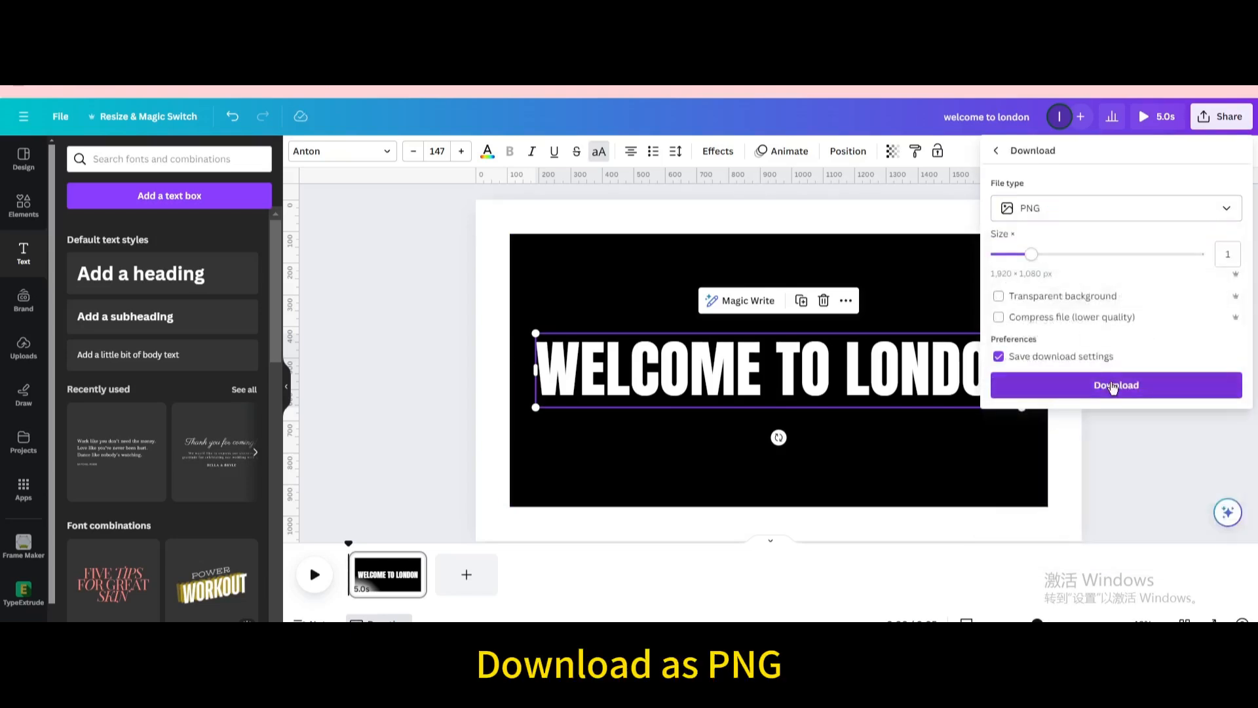
pyautogui.click(1114, 384)
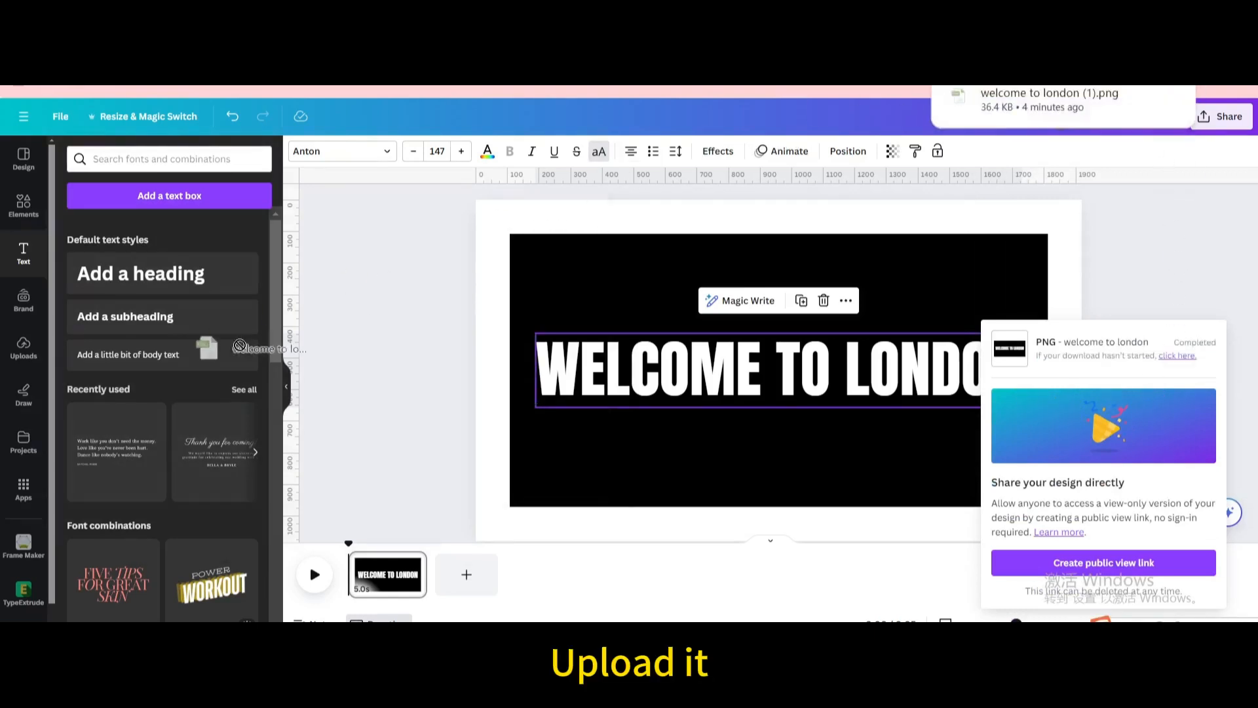
pyautogui.click(23, 348)
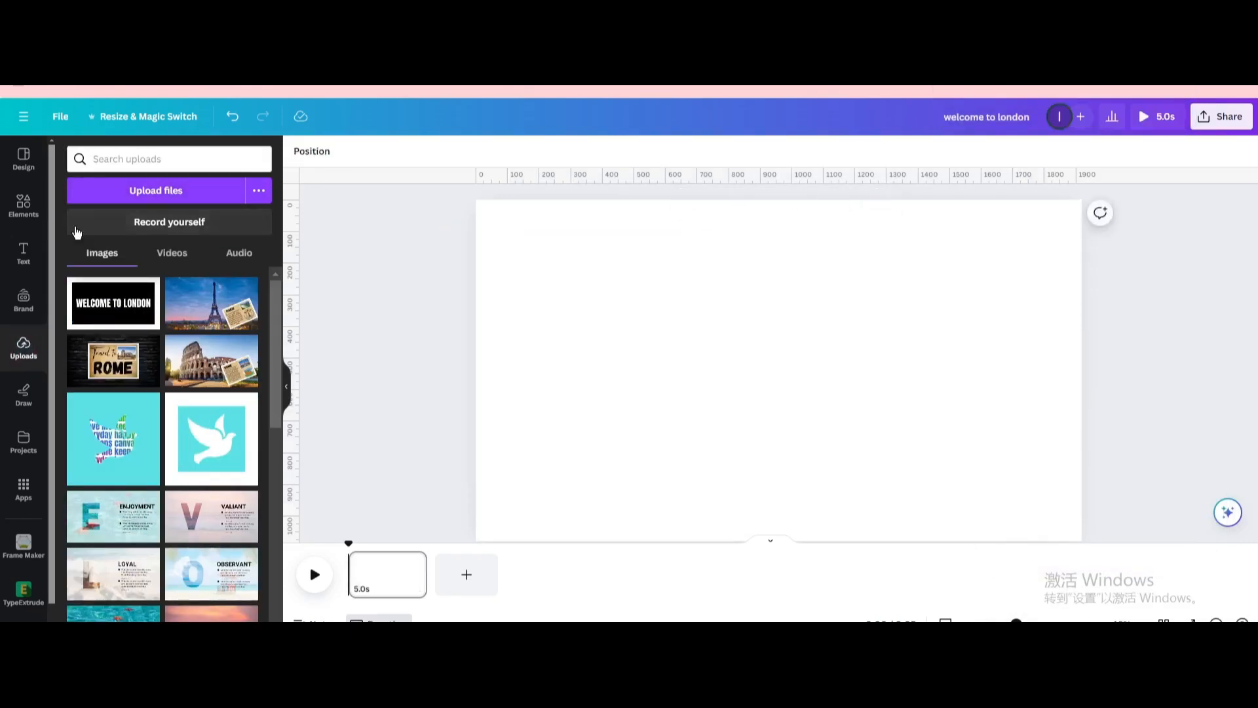
# Step: Set the London street video as page background and trim it to 7.5 seconds
pyautogui.click(24, 205)
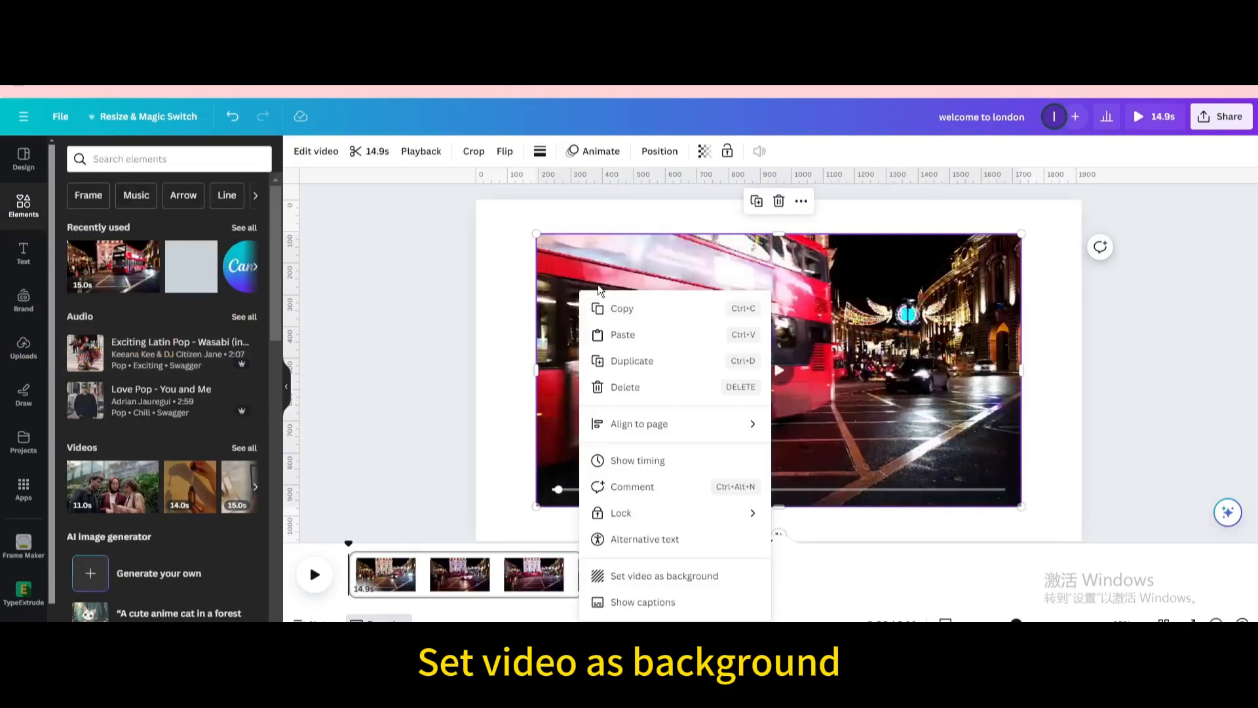
pyautogui.click(663, 576)
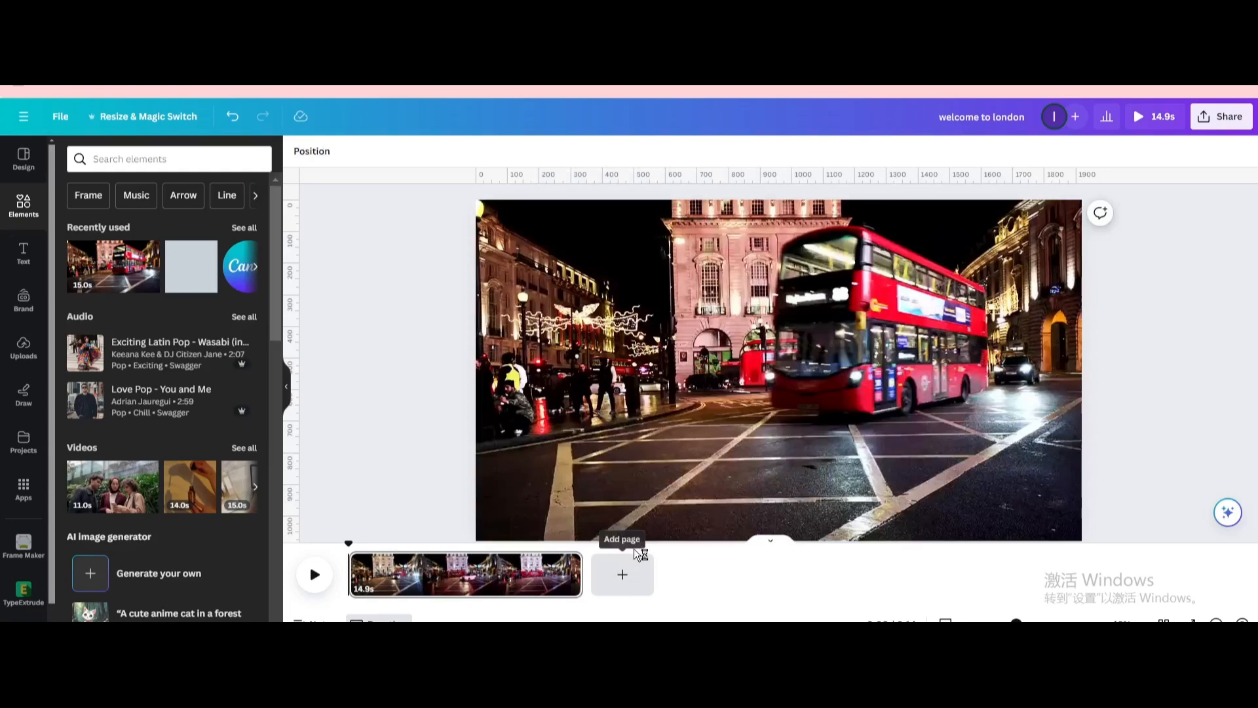
pyautogui.click(777, 369)
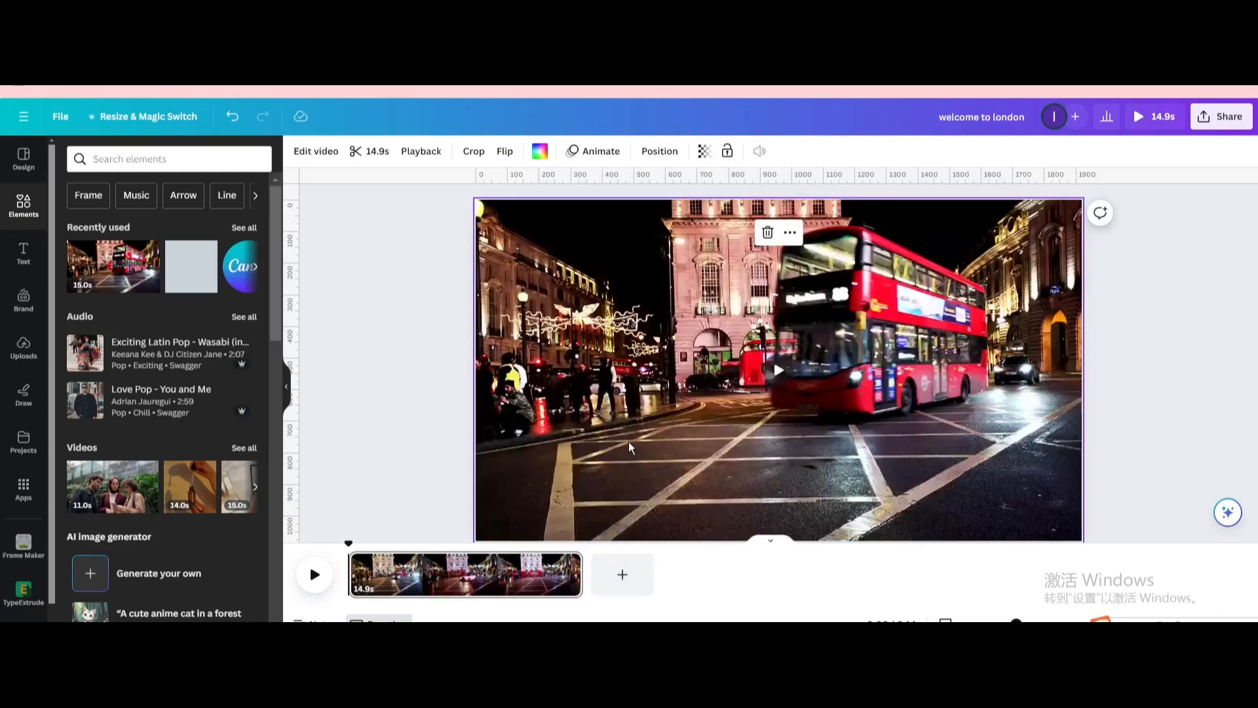
pyautogui.moveTo(576, 574); pyautogui.dragTo(525, 574)
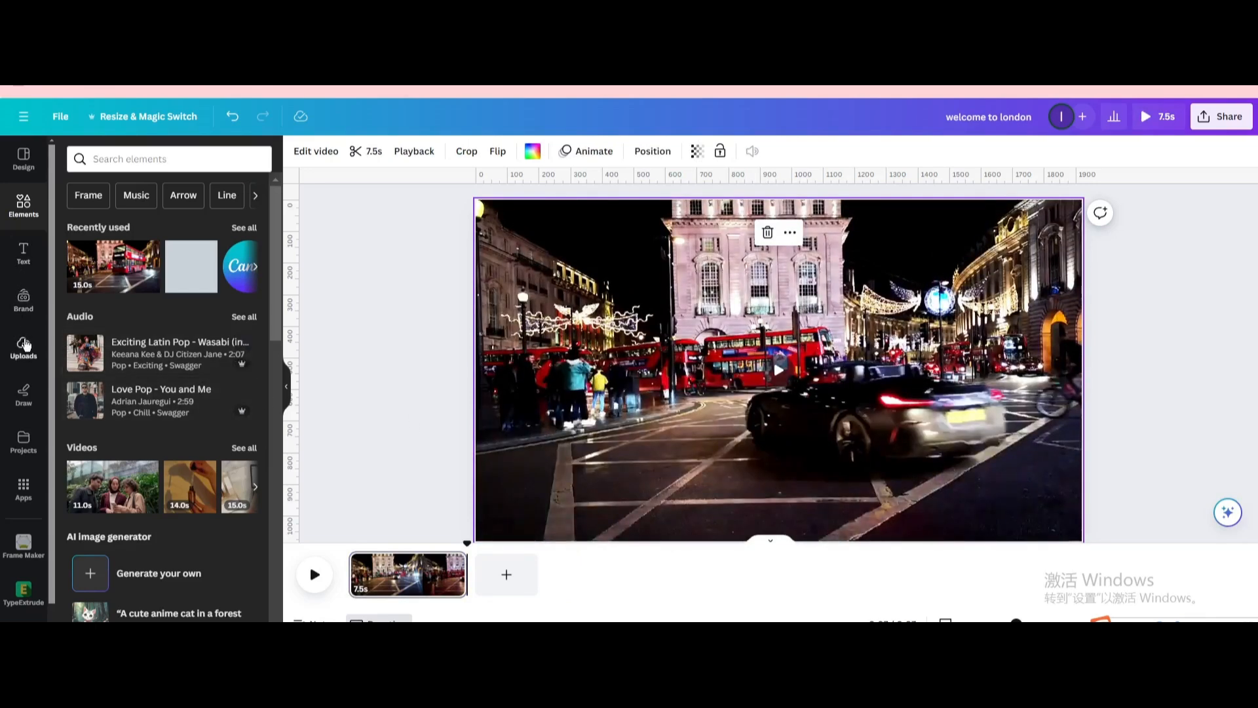
# Step: Place the uploaded title over the video and apply BG Remover so footage shows through the letters
pyautogui.click(113, 303)
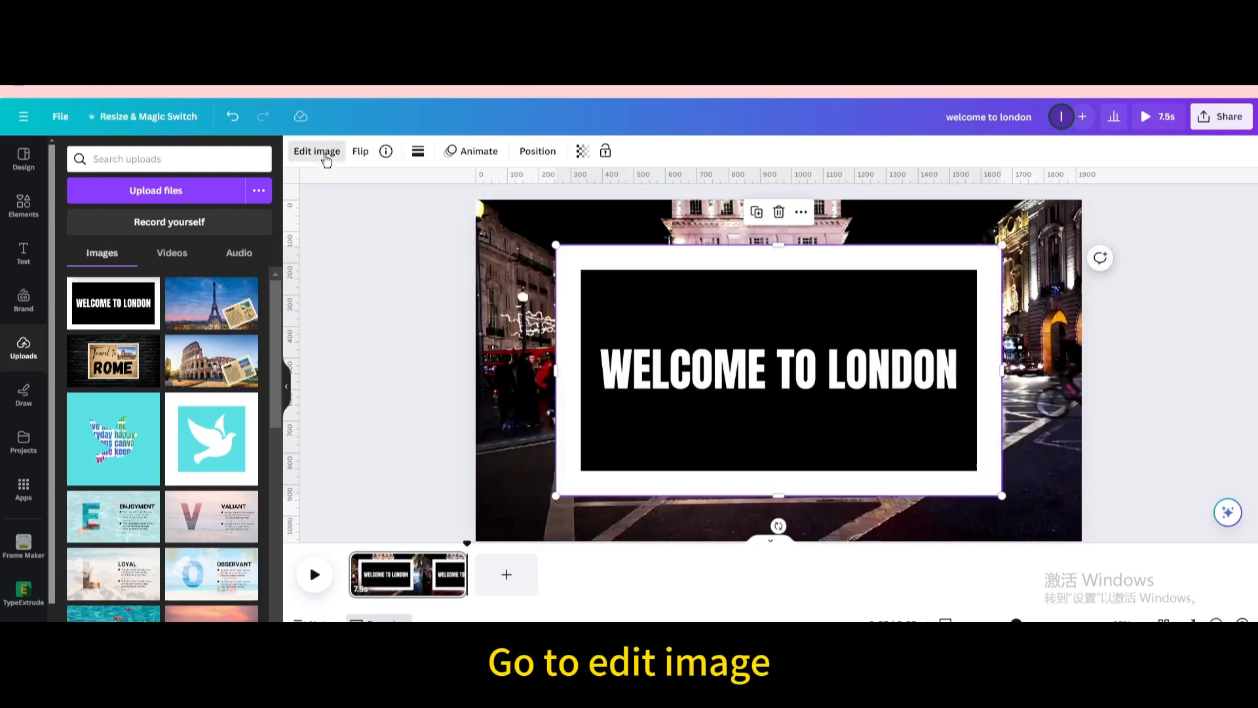
pyautogui.click(316, 151)
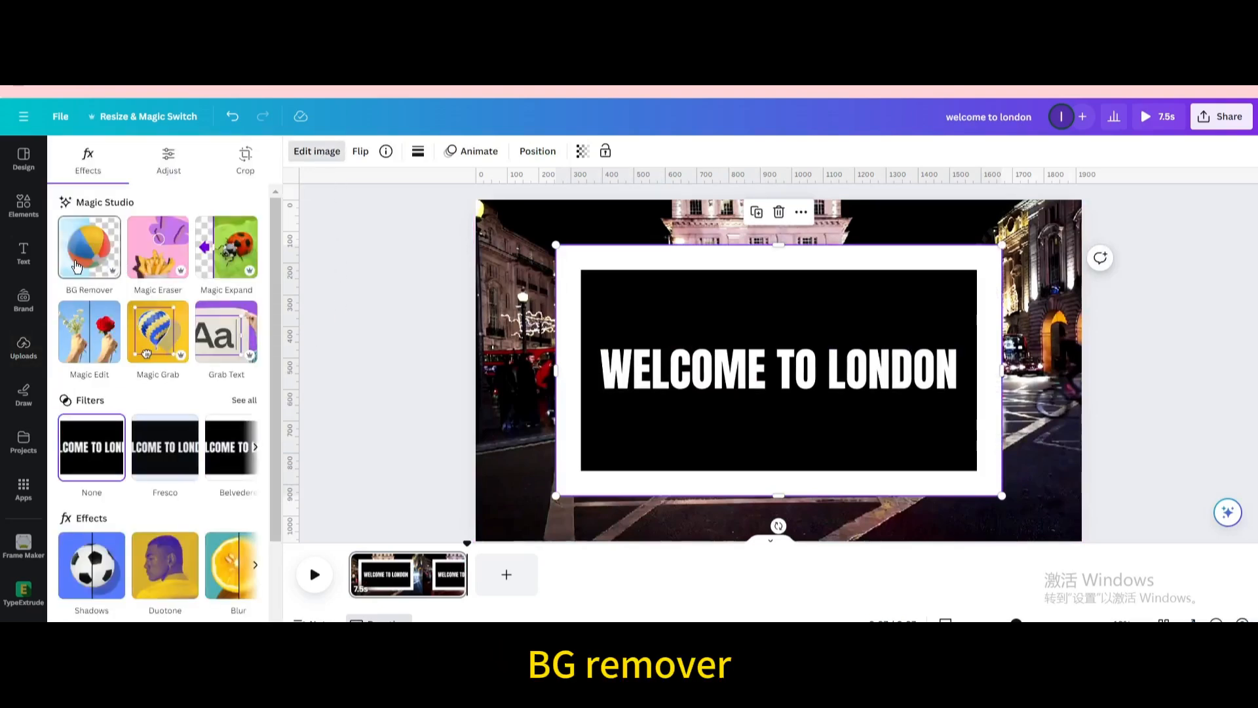
pyautogui.click(88, 247)
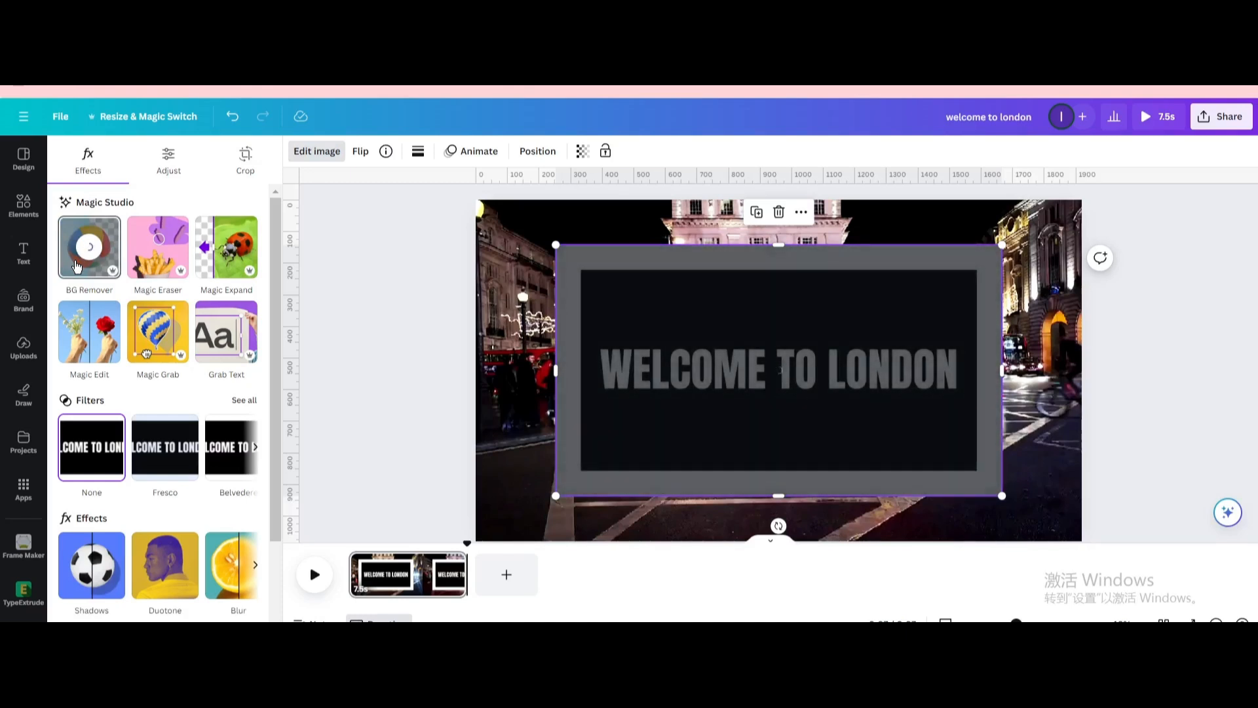
pyautogui.click(89, 246)
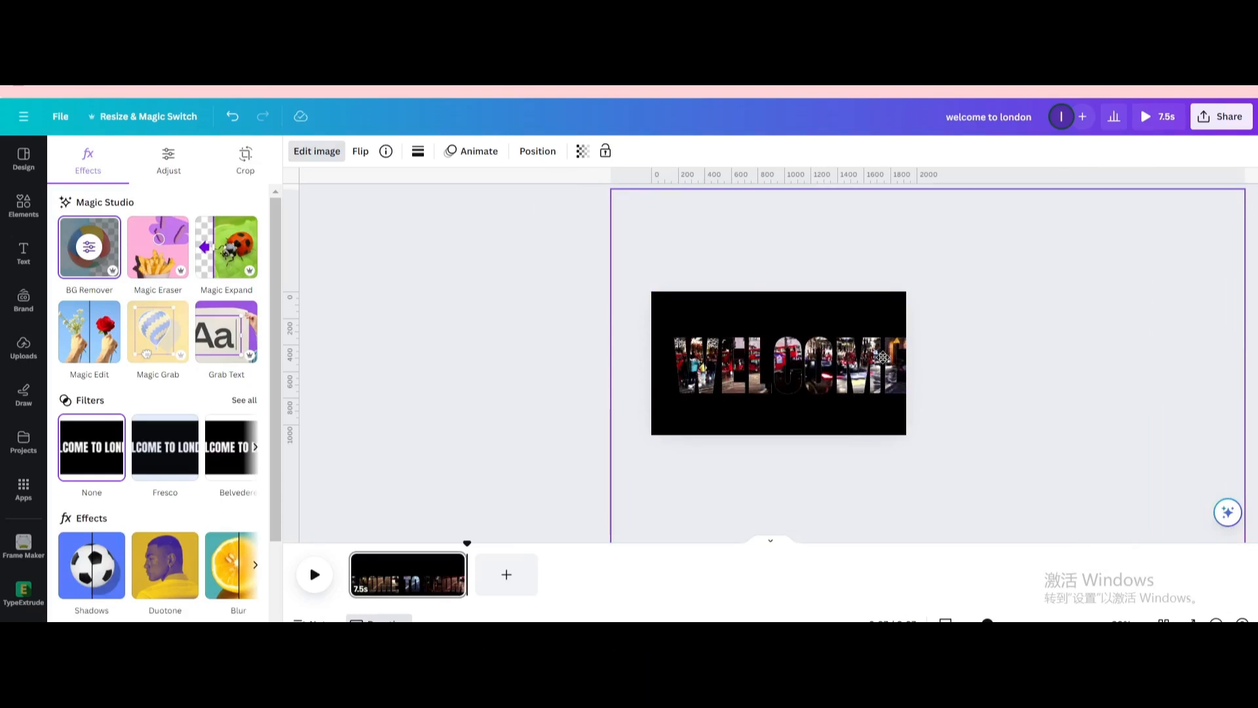
pyautogui.click(777, 363)
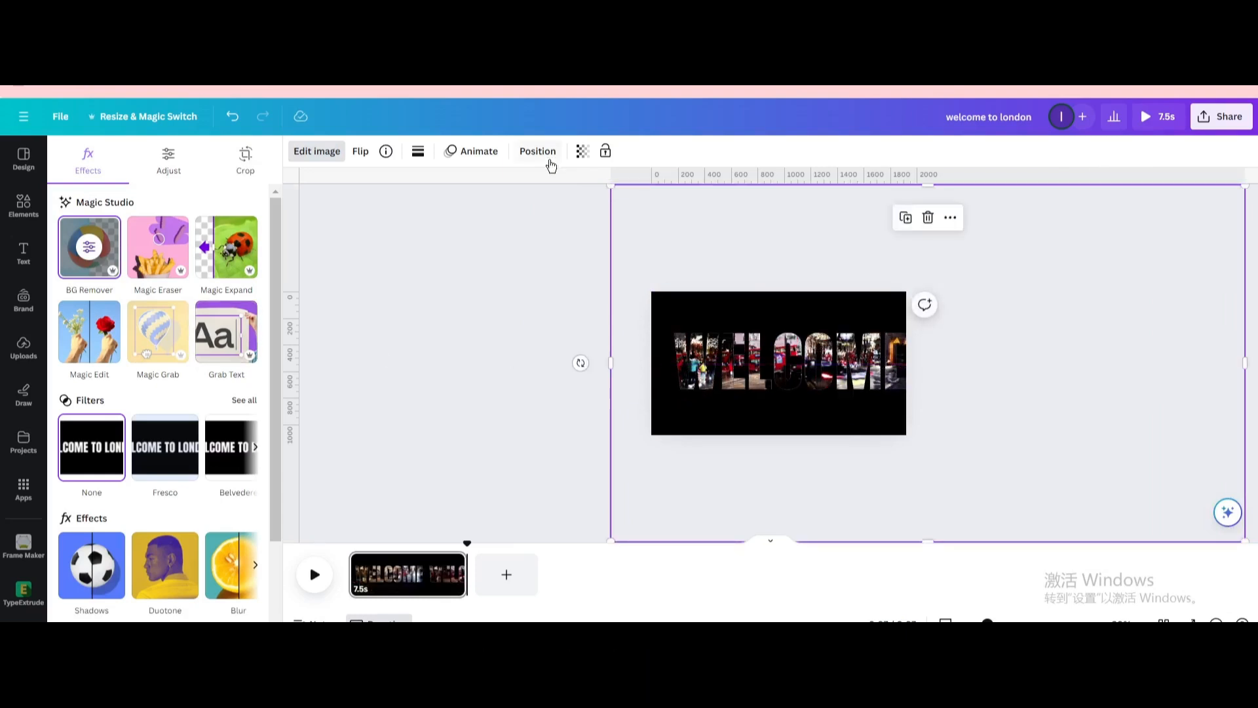
# Step: Record a custom right-to-left motion path for the title with Smooth movement
pyautogui.click(478, 150)
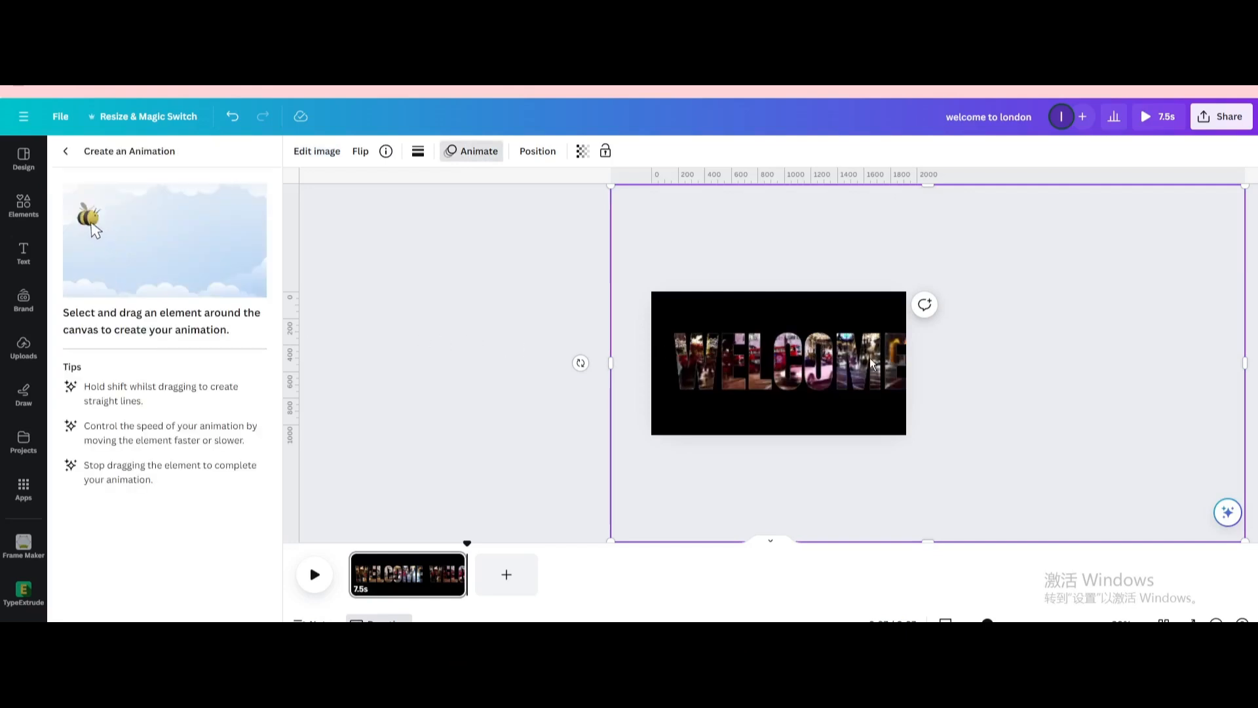
pyautogui.moveTo(874, 363); pyautogui.dragTo(682, 363)
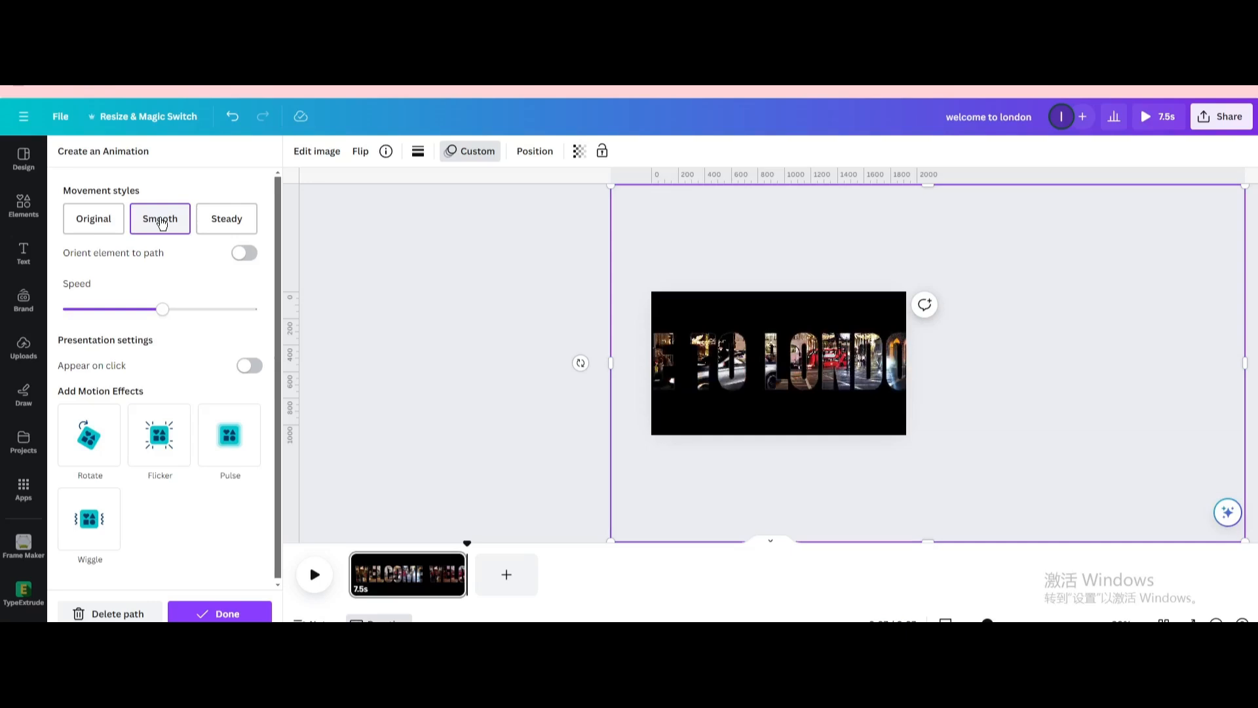
pyautogui.click(158, 219)
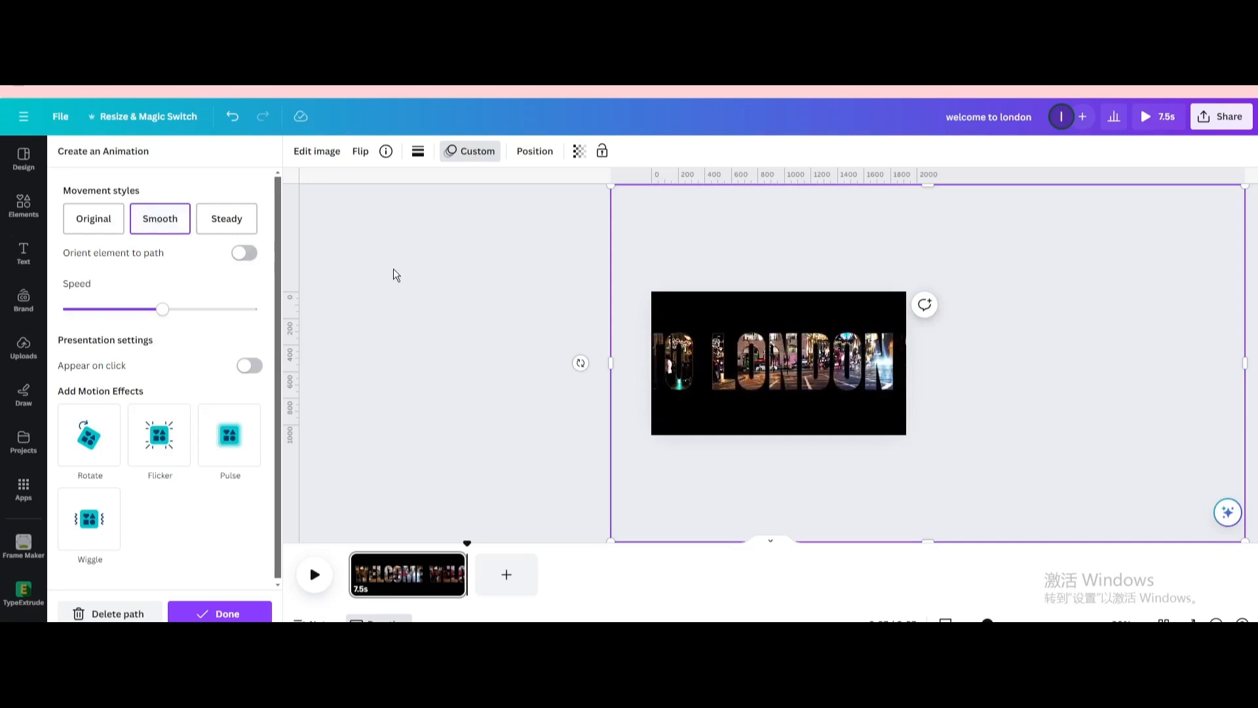
pyautogui.click(24, 346)
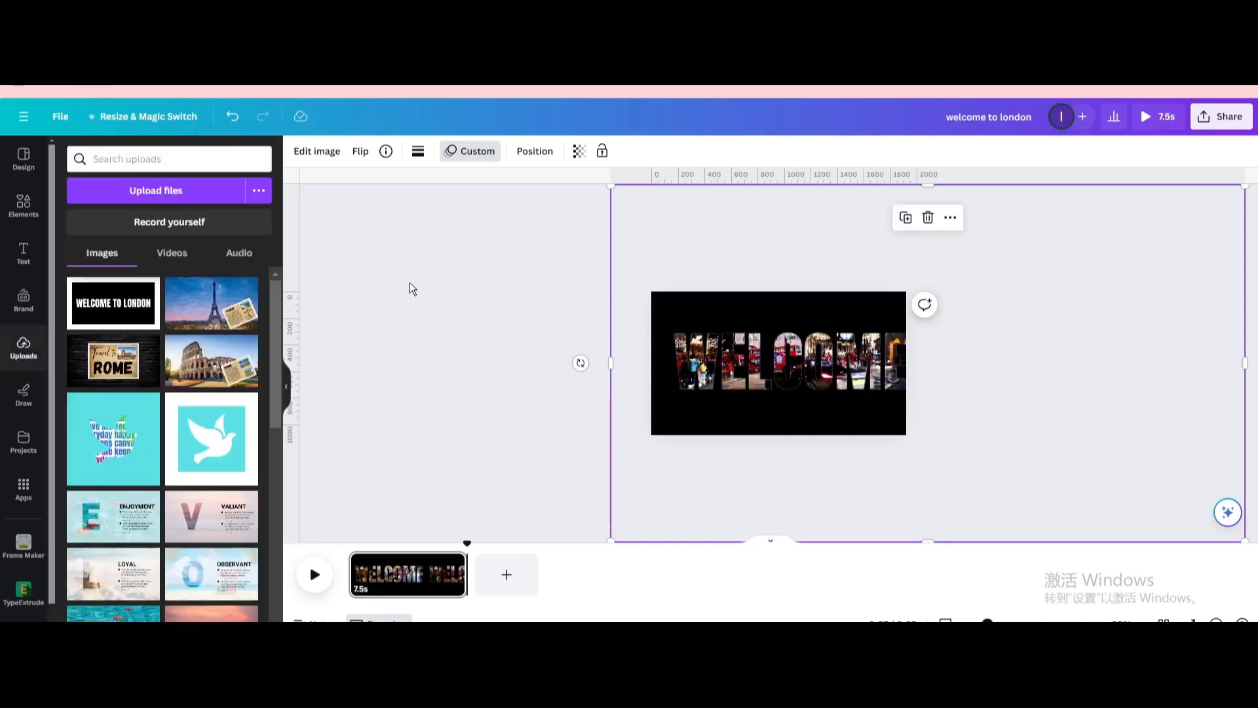
# Step: Reach the Download settings via Share, currently set to PNG
pyautogui.click(1145, 117)
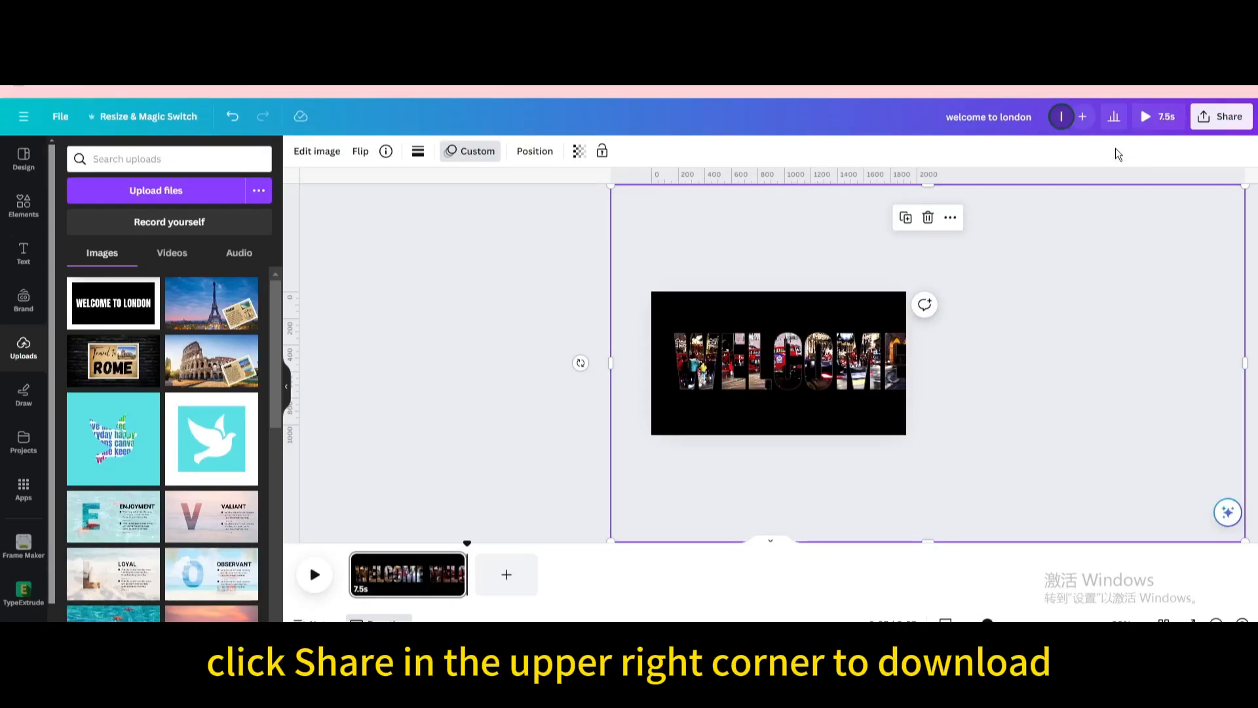
pyautogui.click(1220, 116)
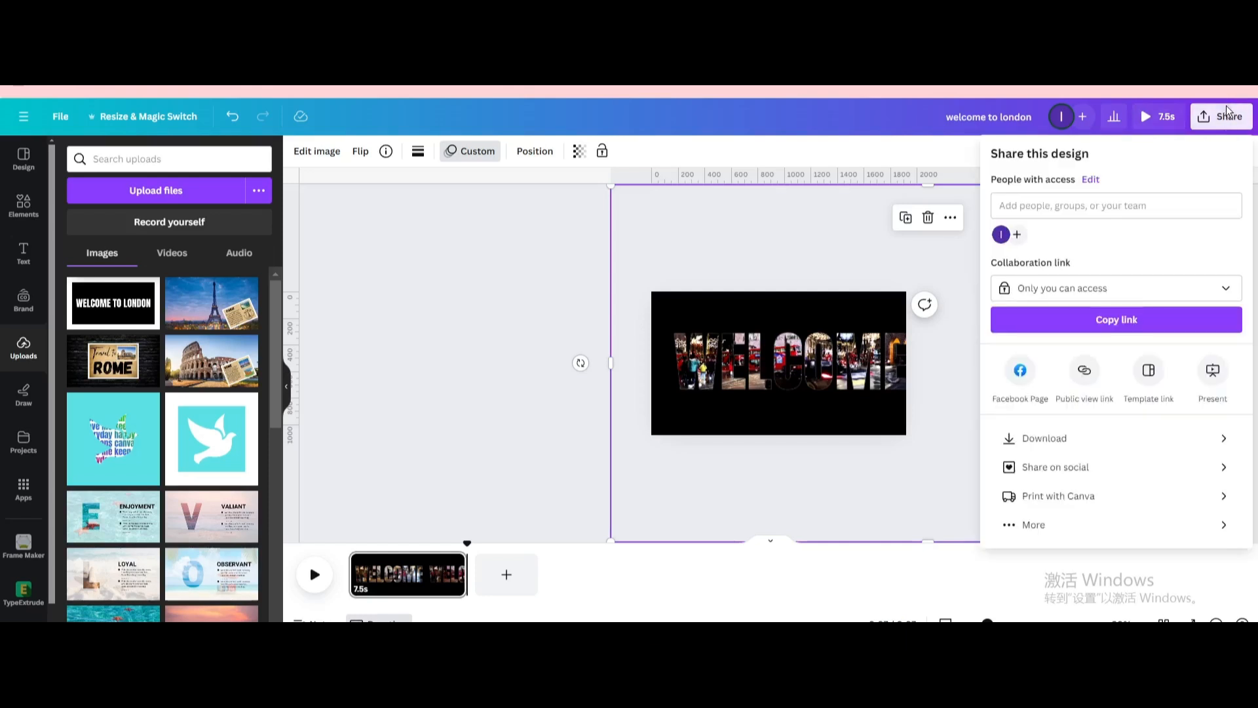
pyautogui.click(1045, 438)
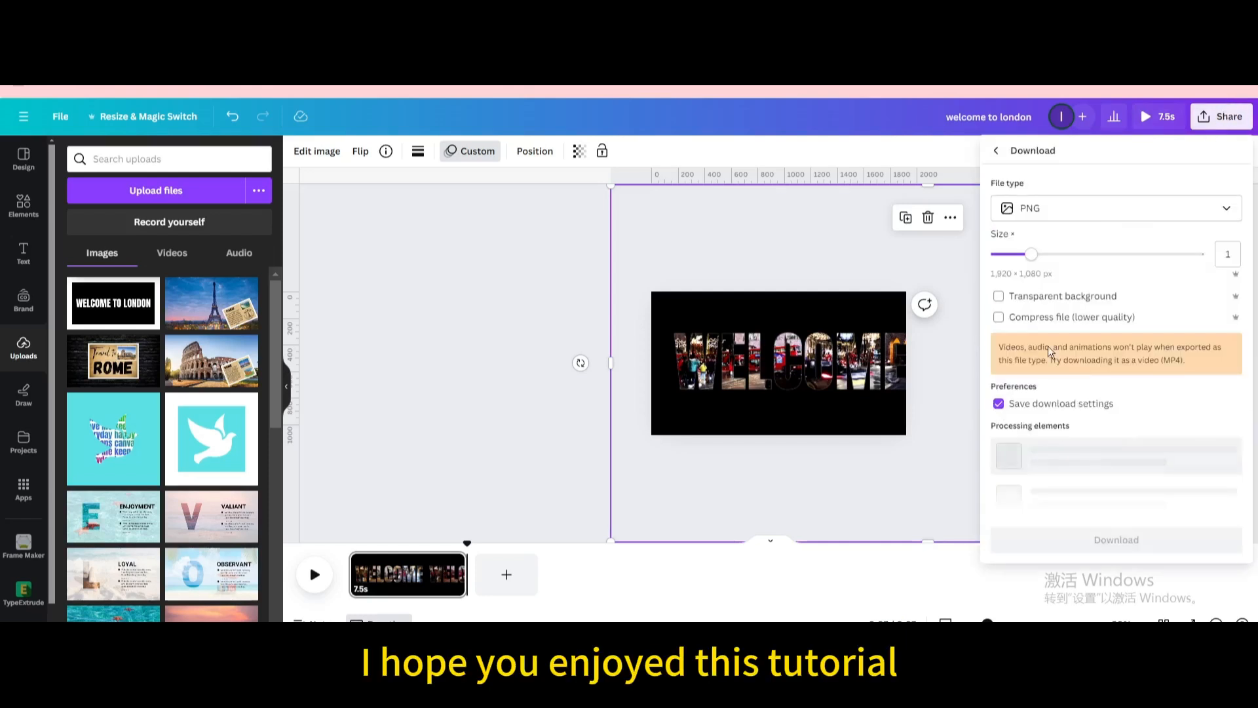